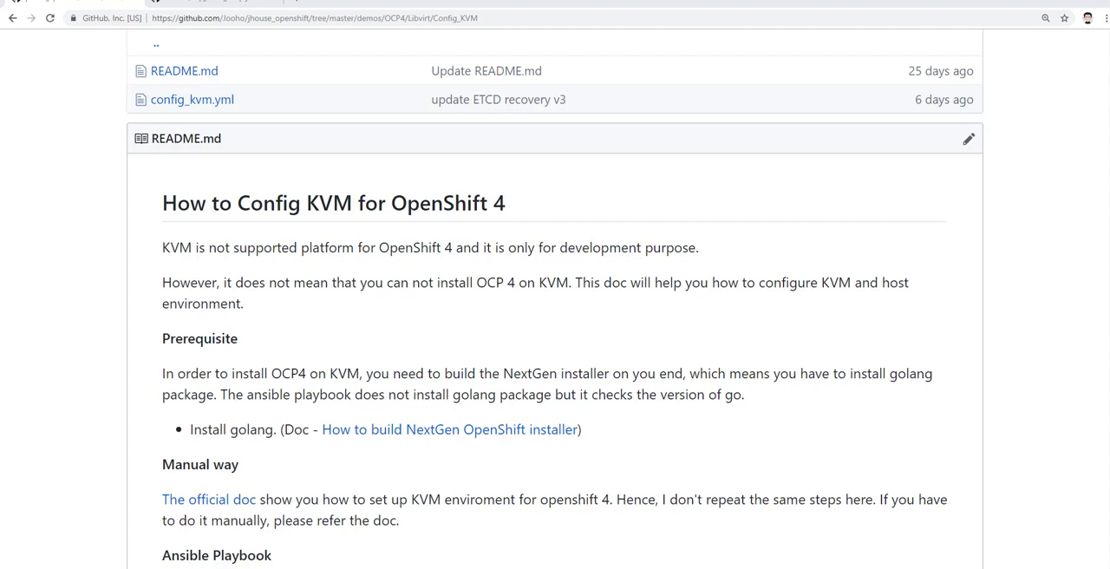
{"action": "mouse_move", "coordinate": [480, 333]}
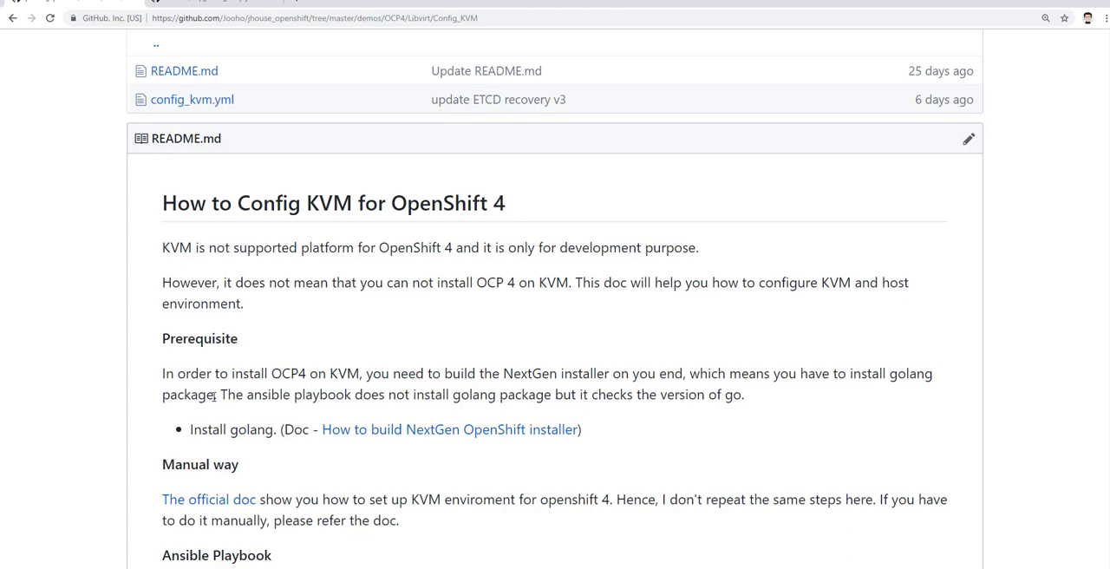
{"action": "mouse_move", "coordinate": [243, 436]}
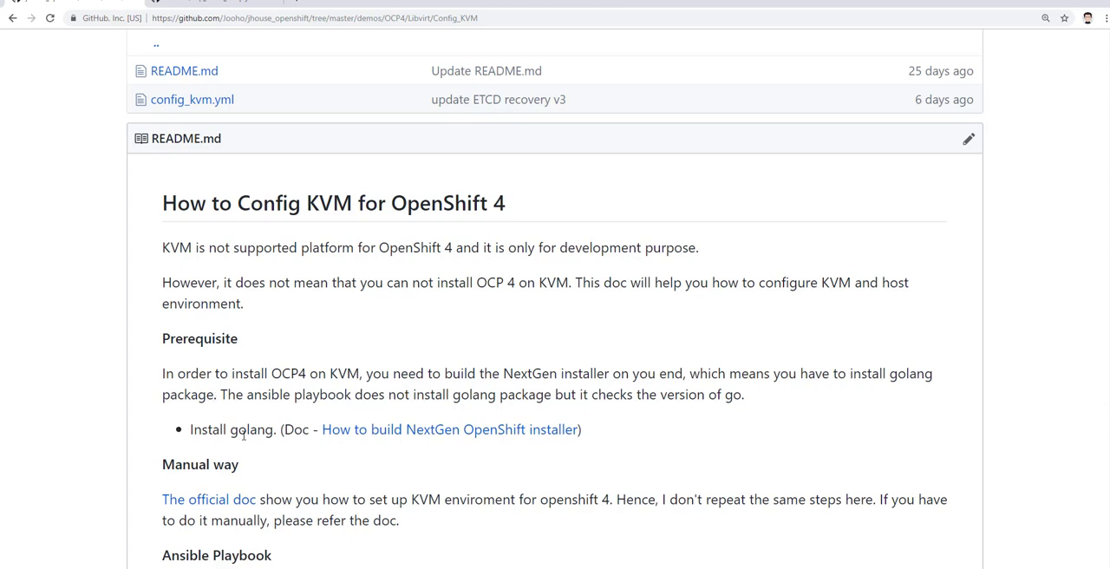
{"action": "mouse_move", "coordinate": [402, 458]}
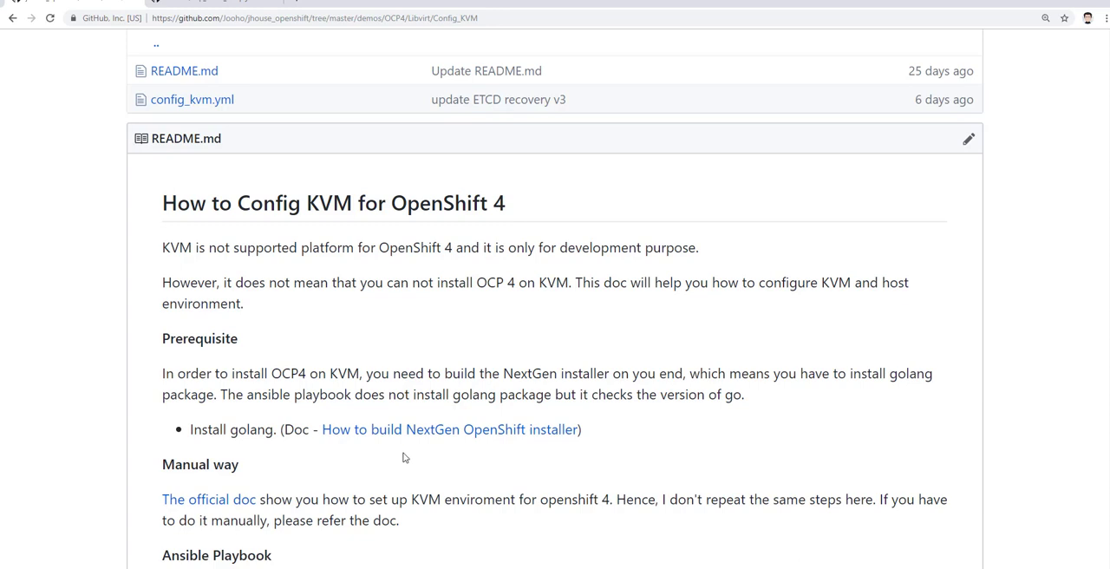
{"action": "scroll", "scroll_direction": "down", "scroll_amount": 3}
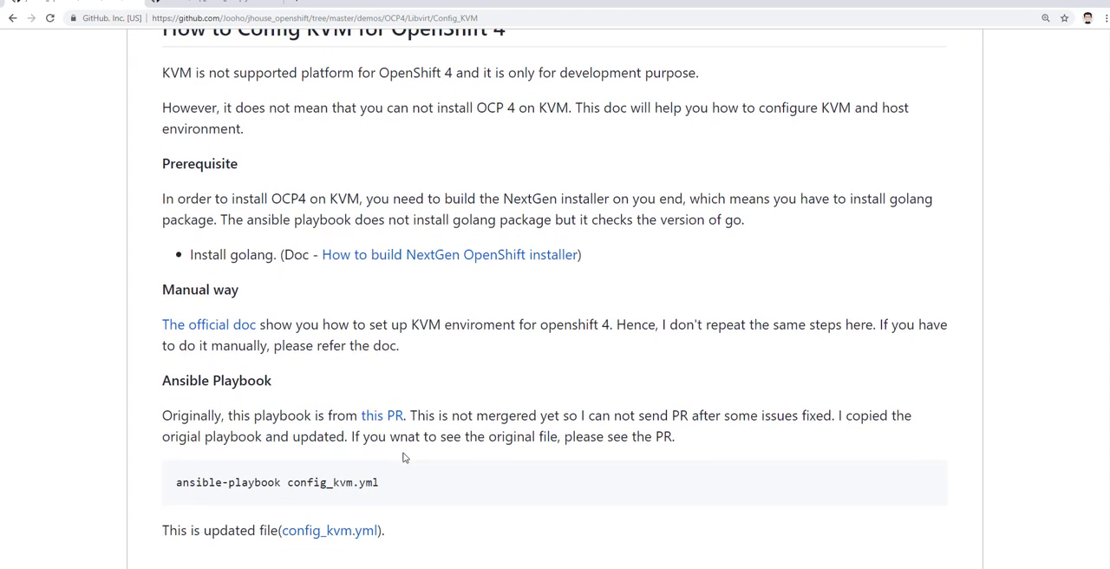
{"action": "mouse_move", "coordinate": [353, 392]}
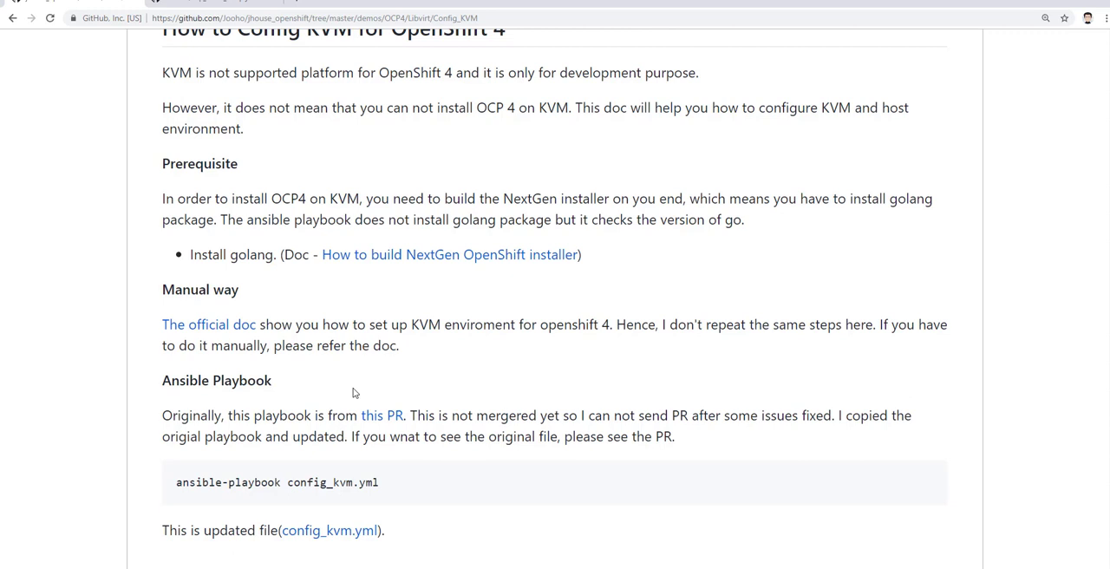
{"action": "mouse_move", "coordinate": [413, 422]}
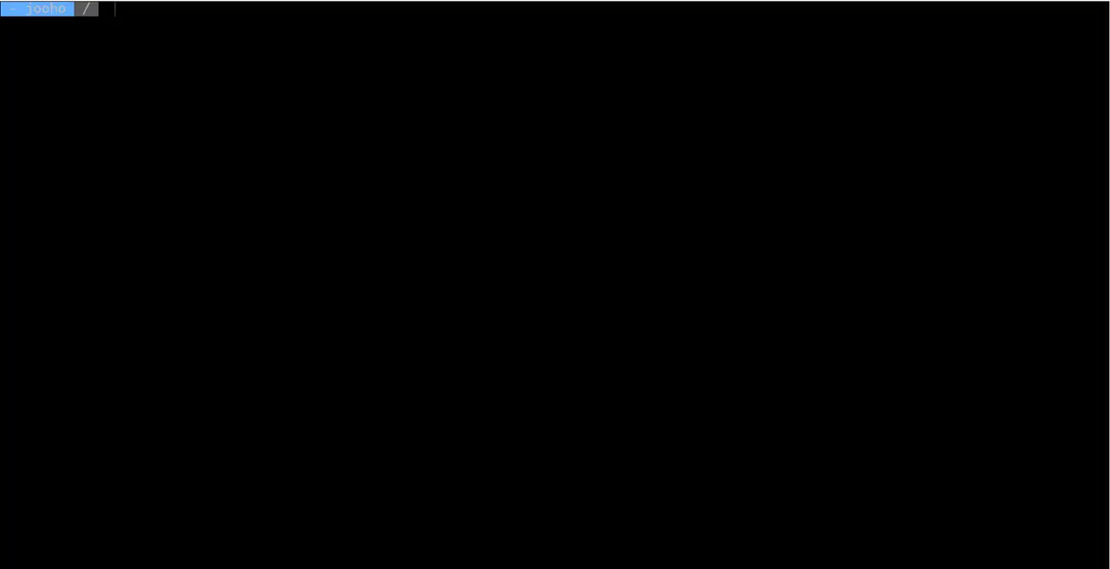
{"action": "type", "text": "go version"}
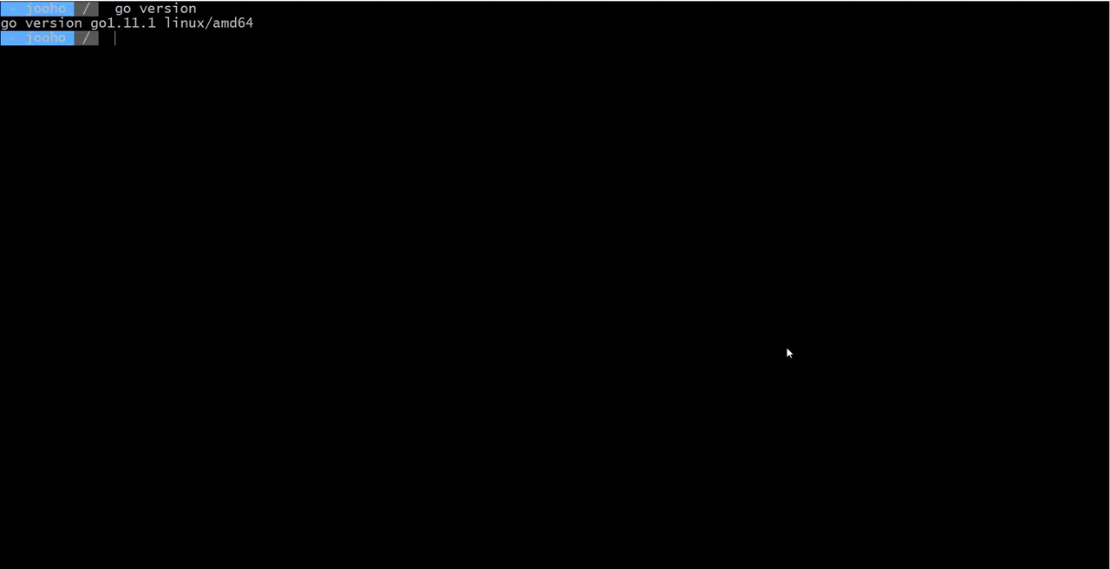
{"action": "type", "text": "cd /tmp"}
{"action": "type", "text": "git clone"}
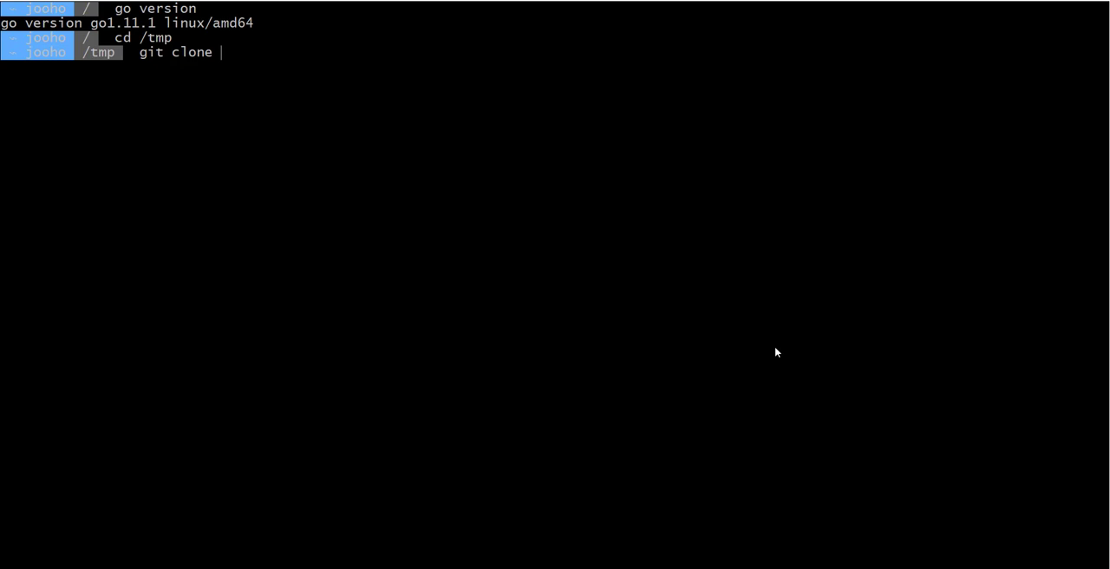
{"action": "type", "text": "https://github.com/Jooho/jhouse_openshift.git"}
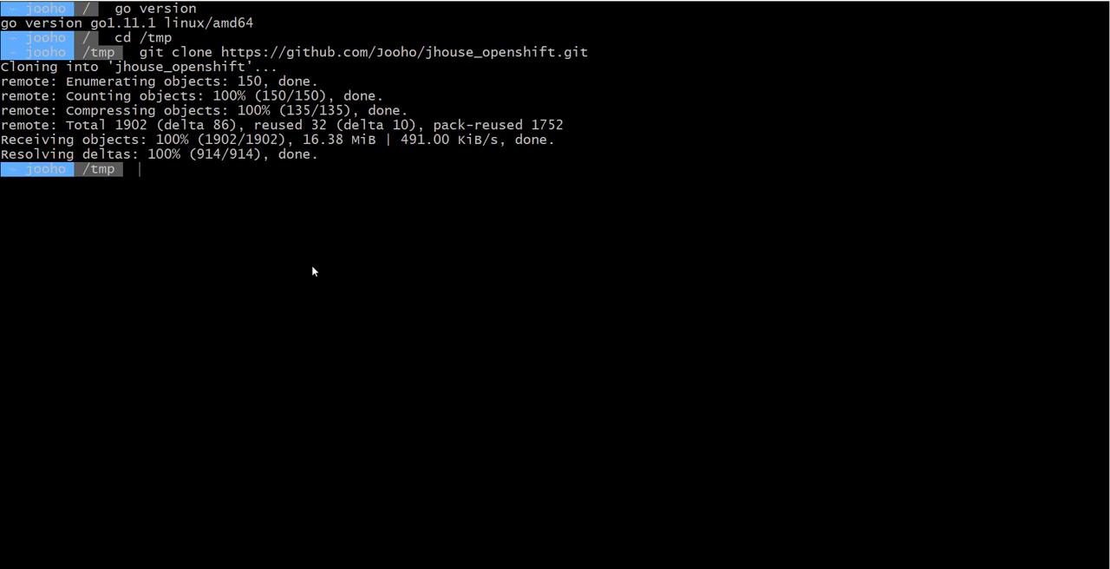
{"action": "type", "text": "cd gj"}
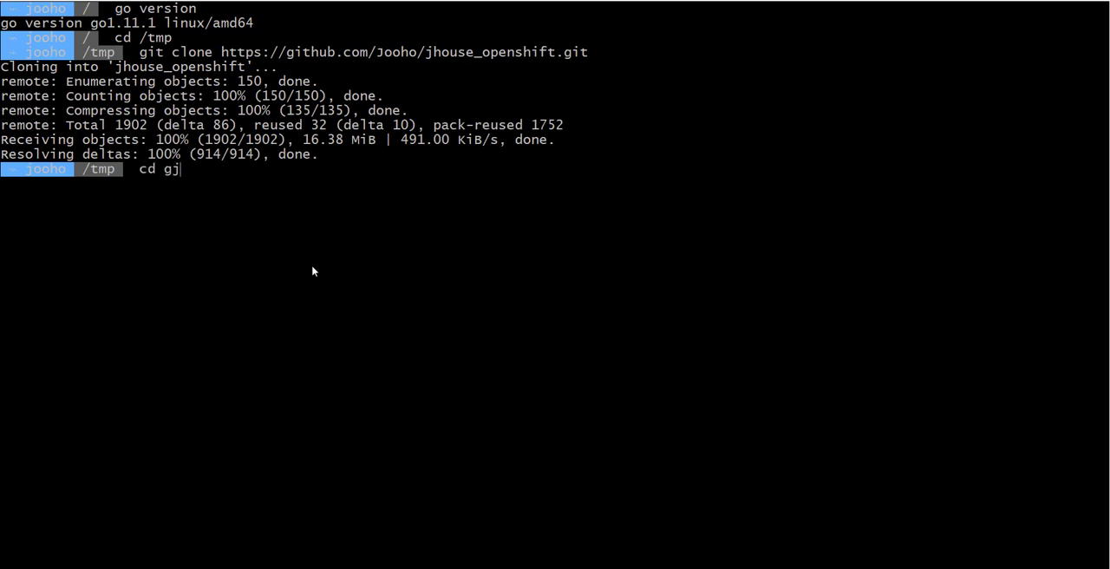
{"action": "type", "text": "house_openshift/demos"}
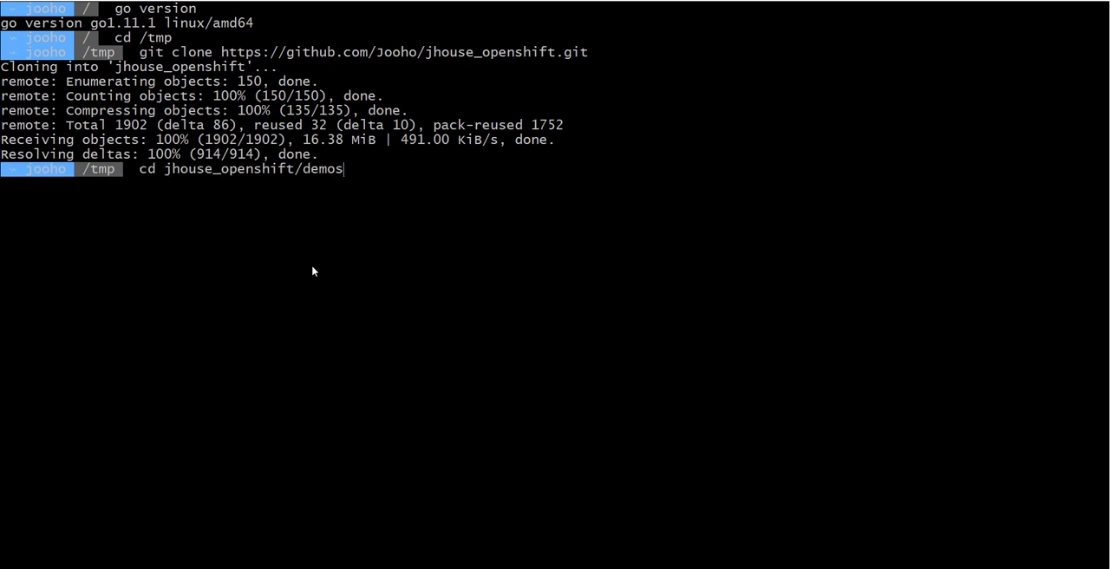
{"action": "type", "text": "/OCP"}
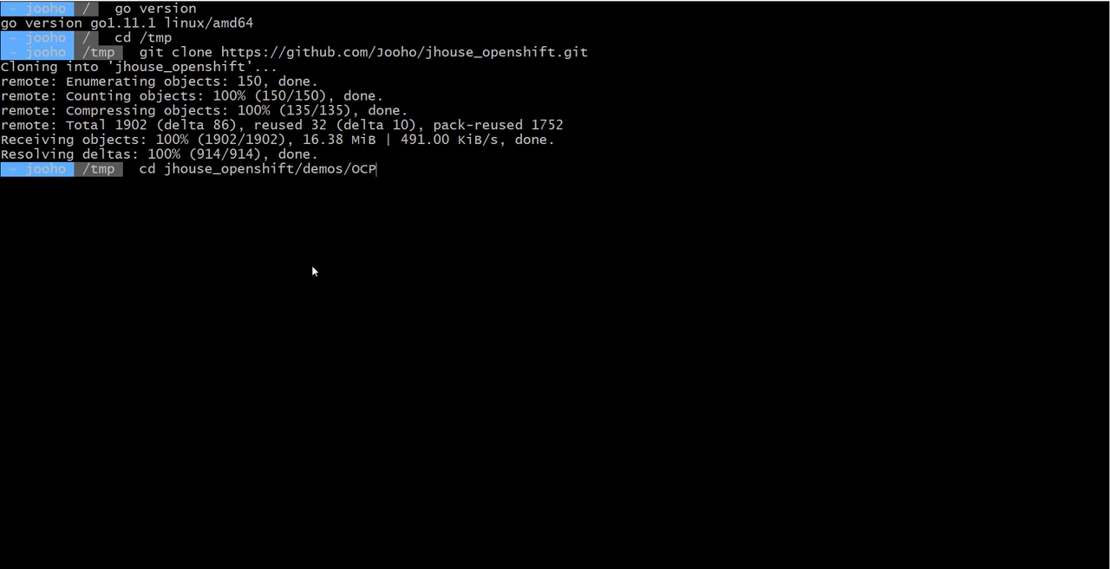
{"action": "type", "text": "4/Li"}
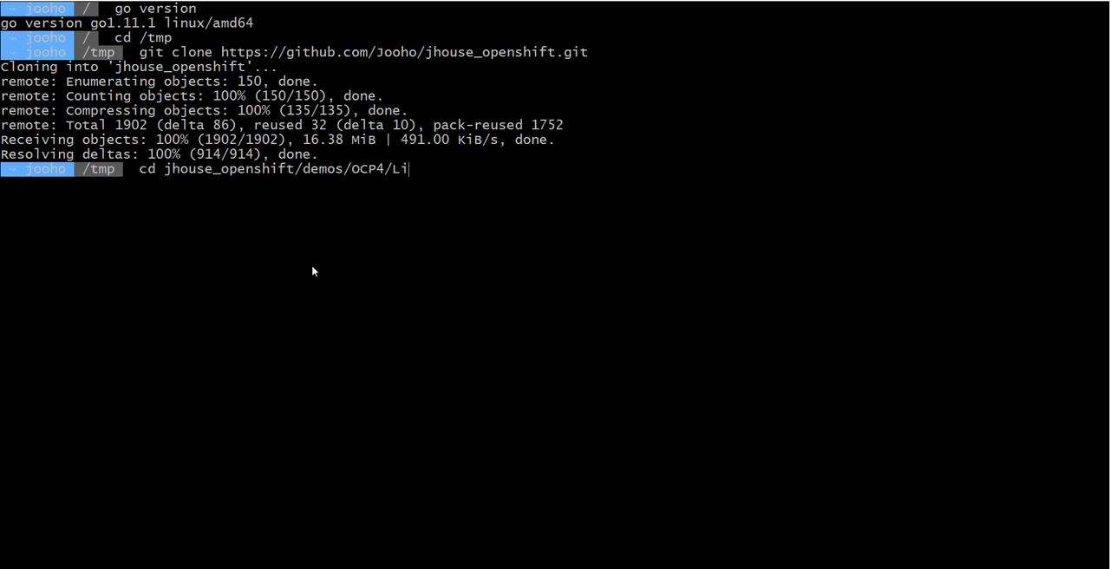
{"action": "type", "text": "bvirt/Config_KVM/"}
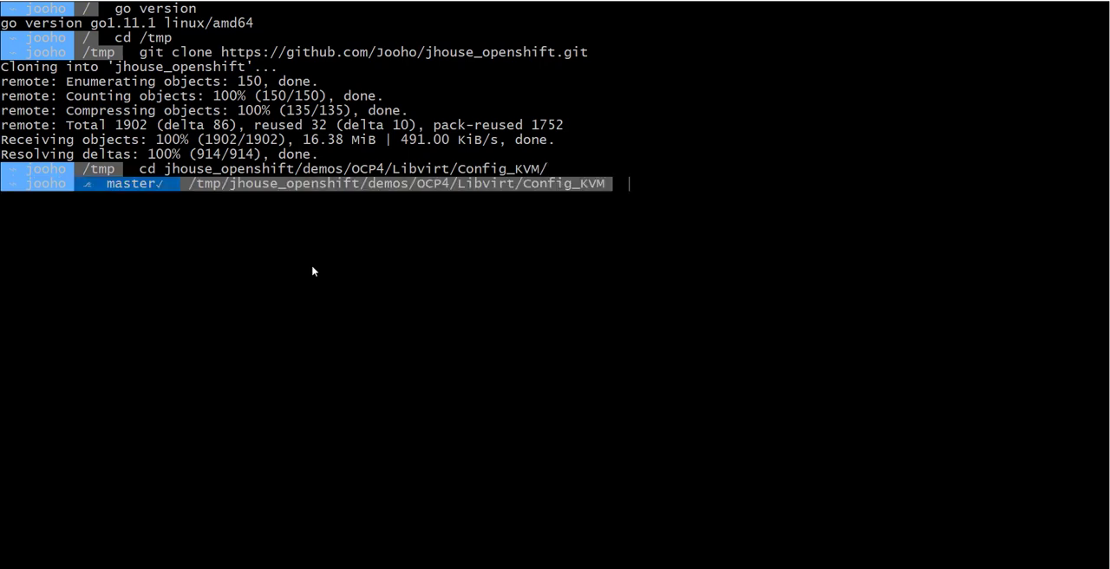
{"action": "type", "text": "ls"}
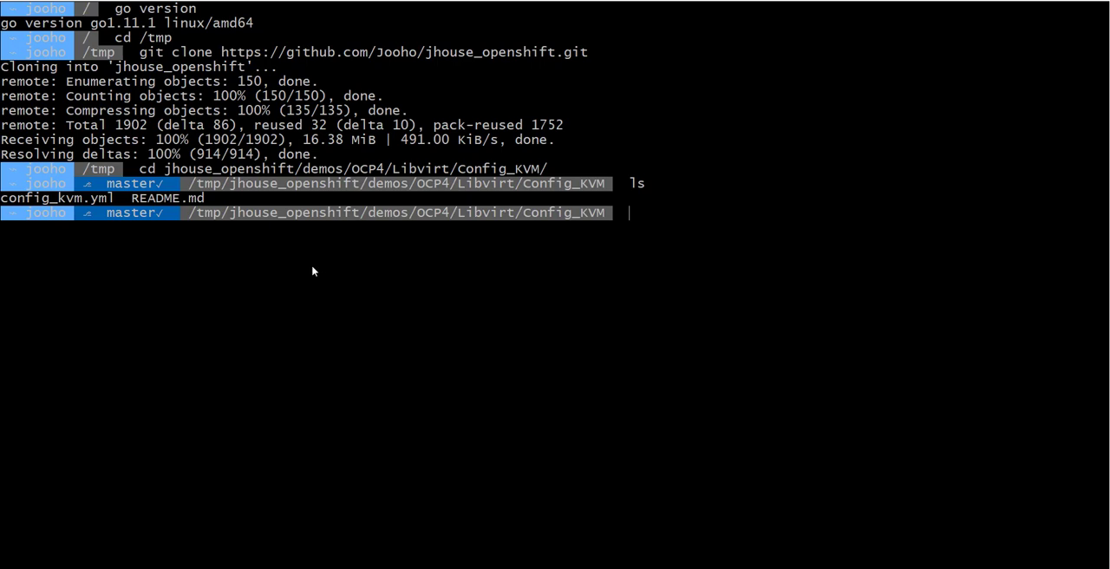
{"action": "type", "text": "ansible-playbook config_kvm."}
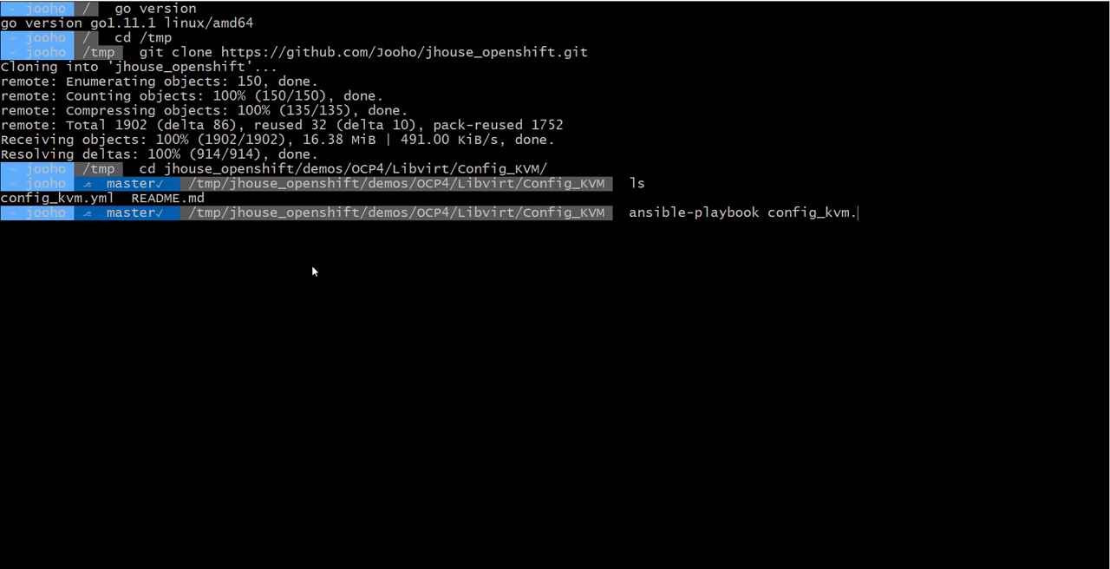
{"action": "type", "text": "yml -vvvv"}
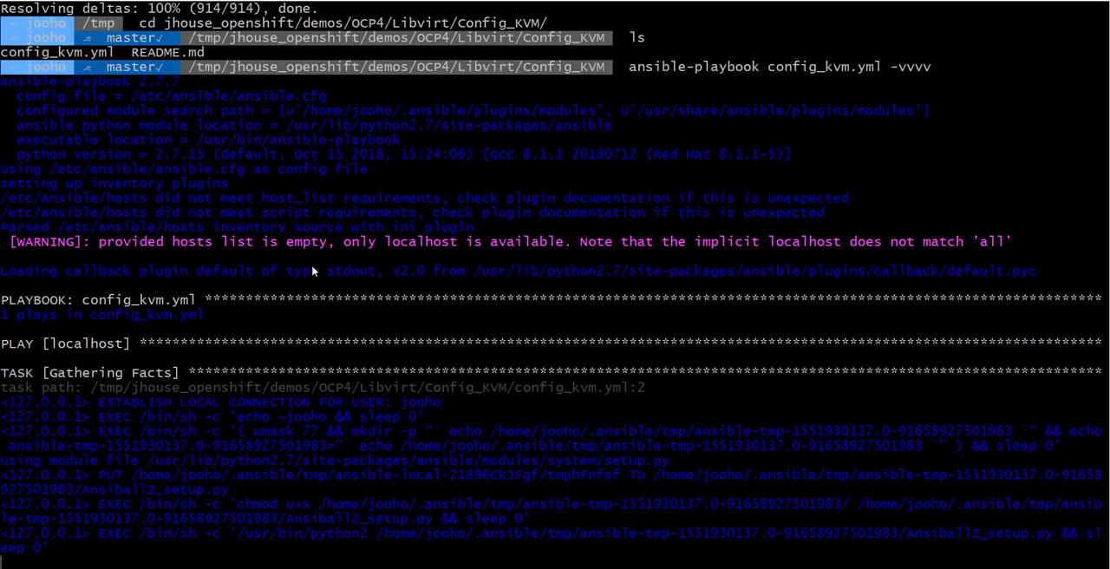
{"action": "scroll", "scroll_direction": "down", "scroll_amount": 3}
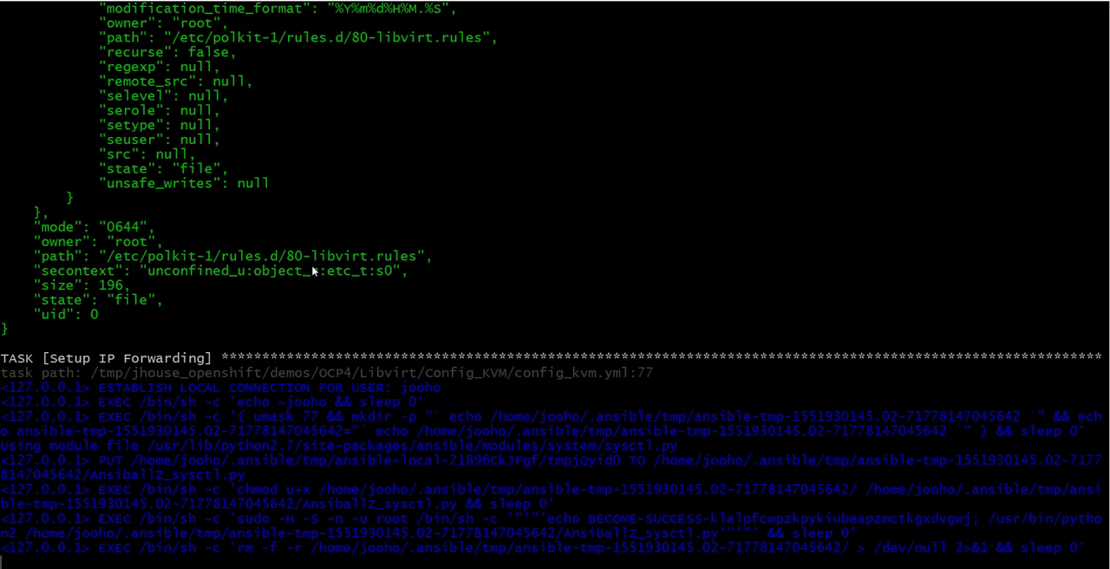
{"action": "scroll", "scroll_direction": "down", "scroll_amount": 3}
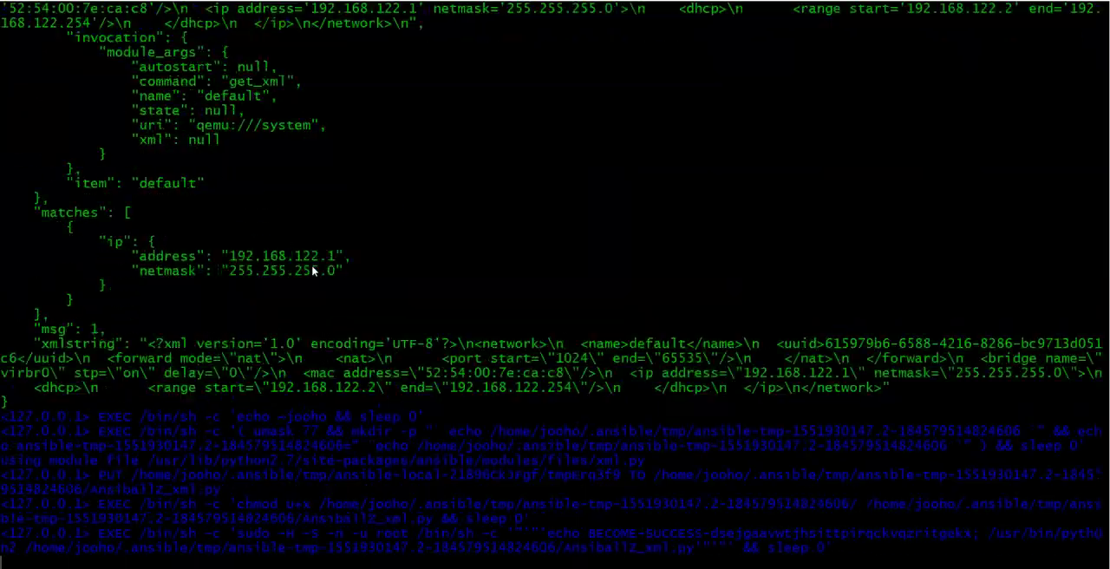
{"action": "scroll", "scroll_direction": "down", "scroll_amount": 3}
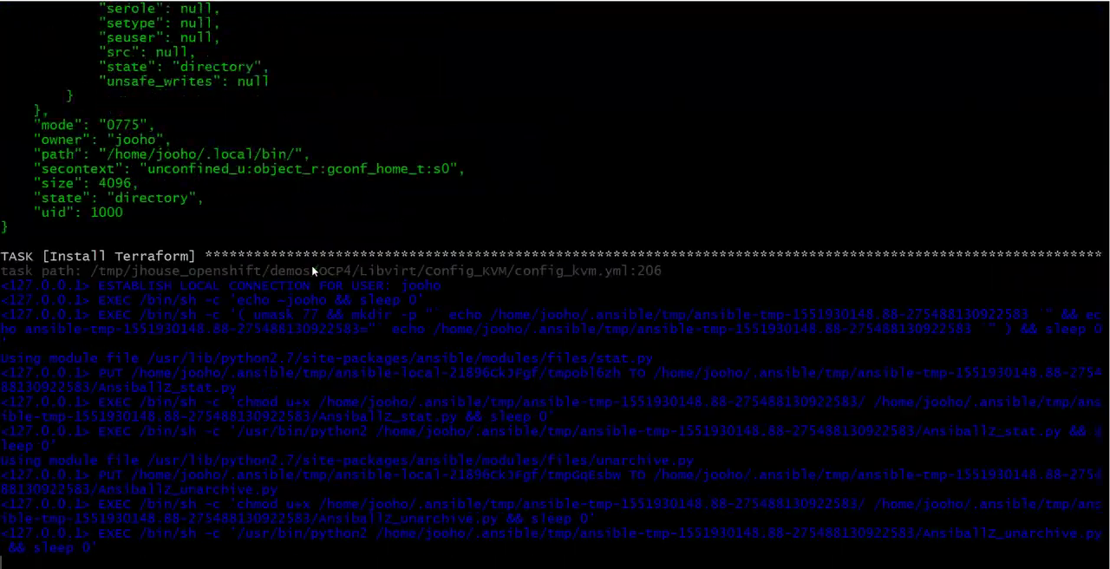